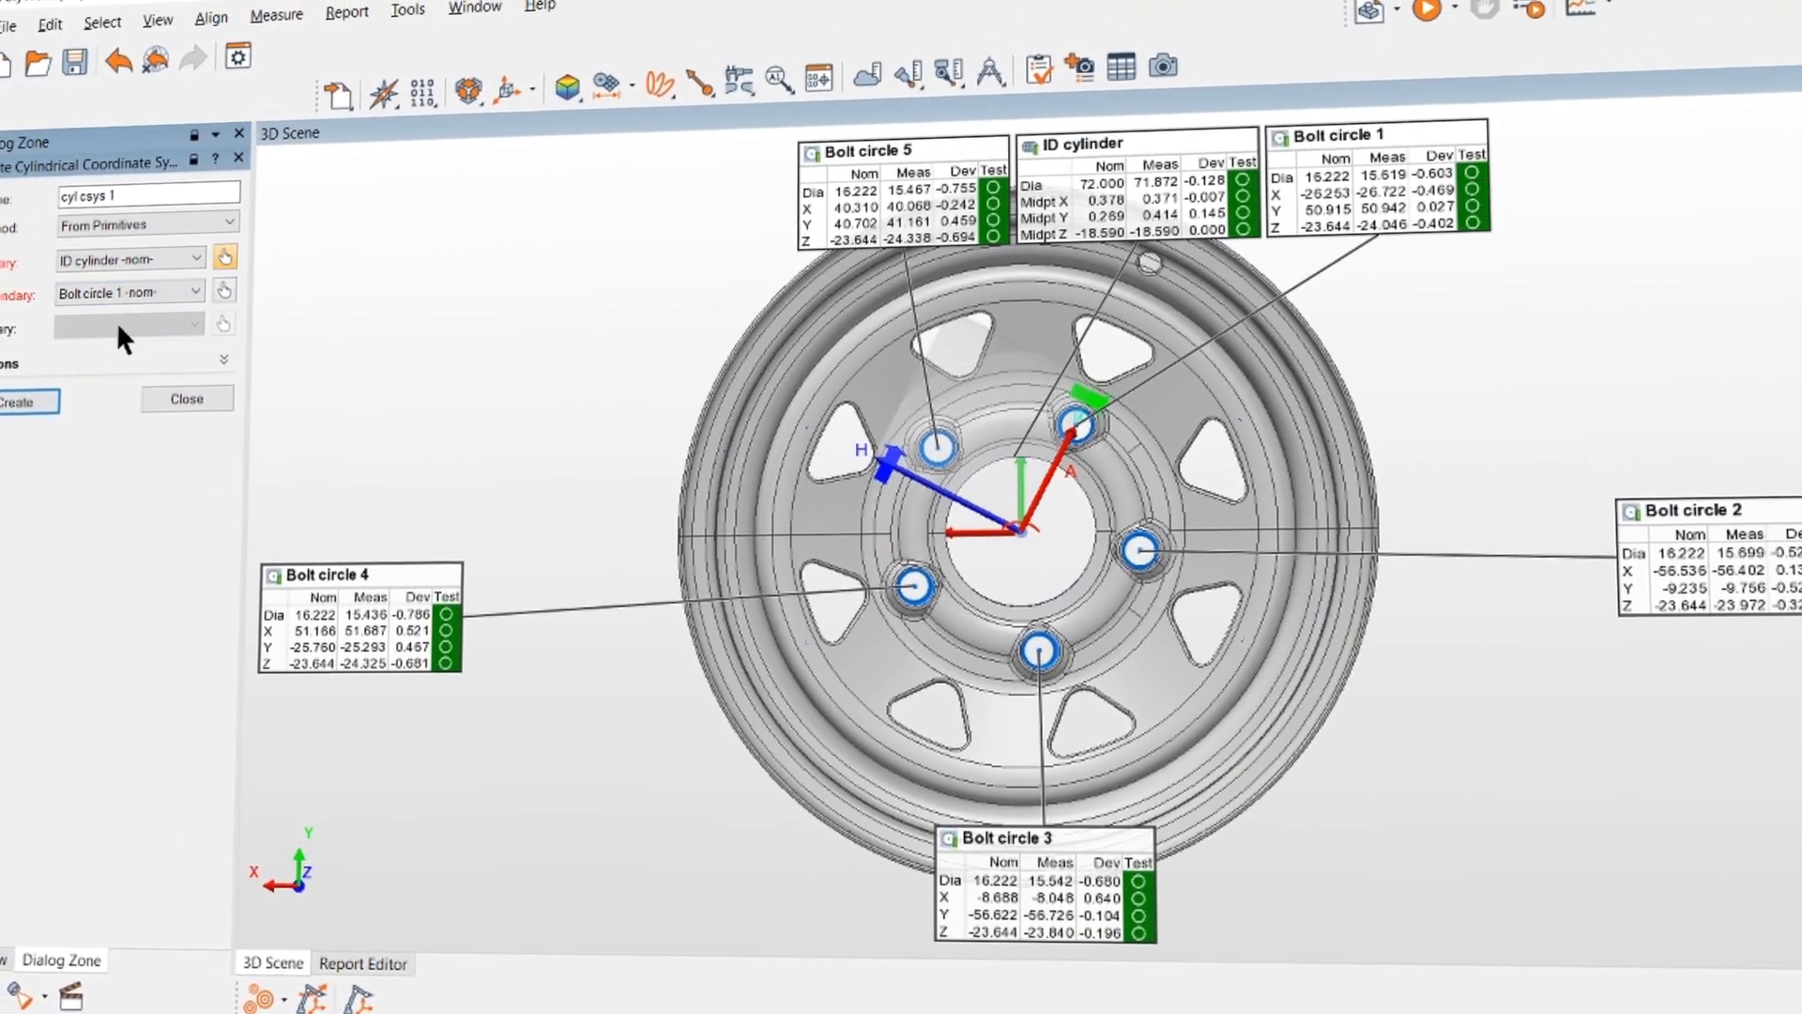
# - Start cylindrical coordinate system creation from primitives with nominal ID cylinder as primary
pyautogui.click(363, 961)
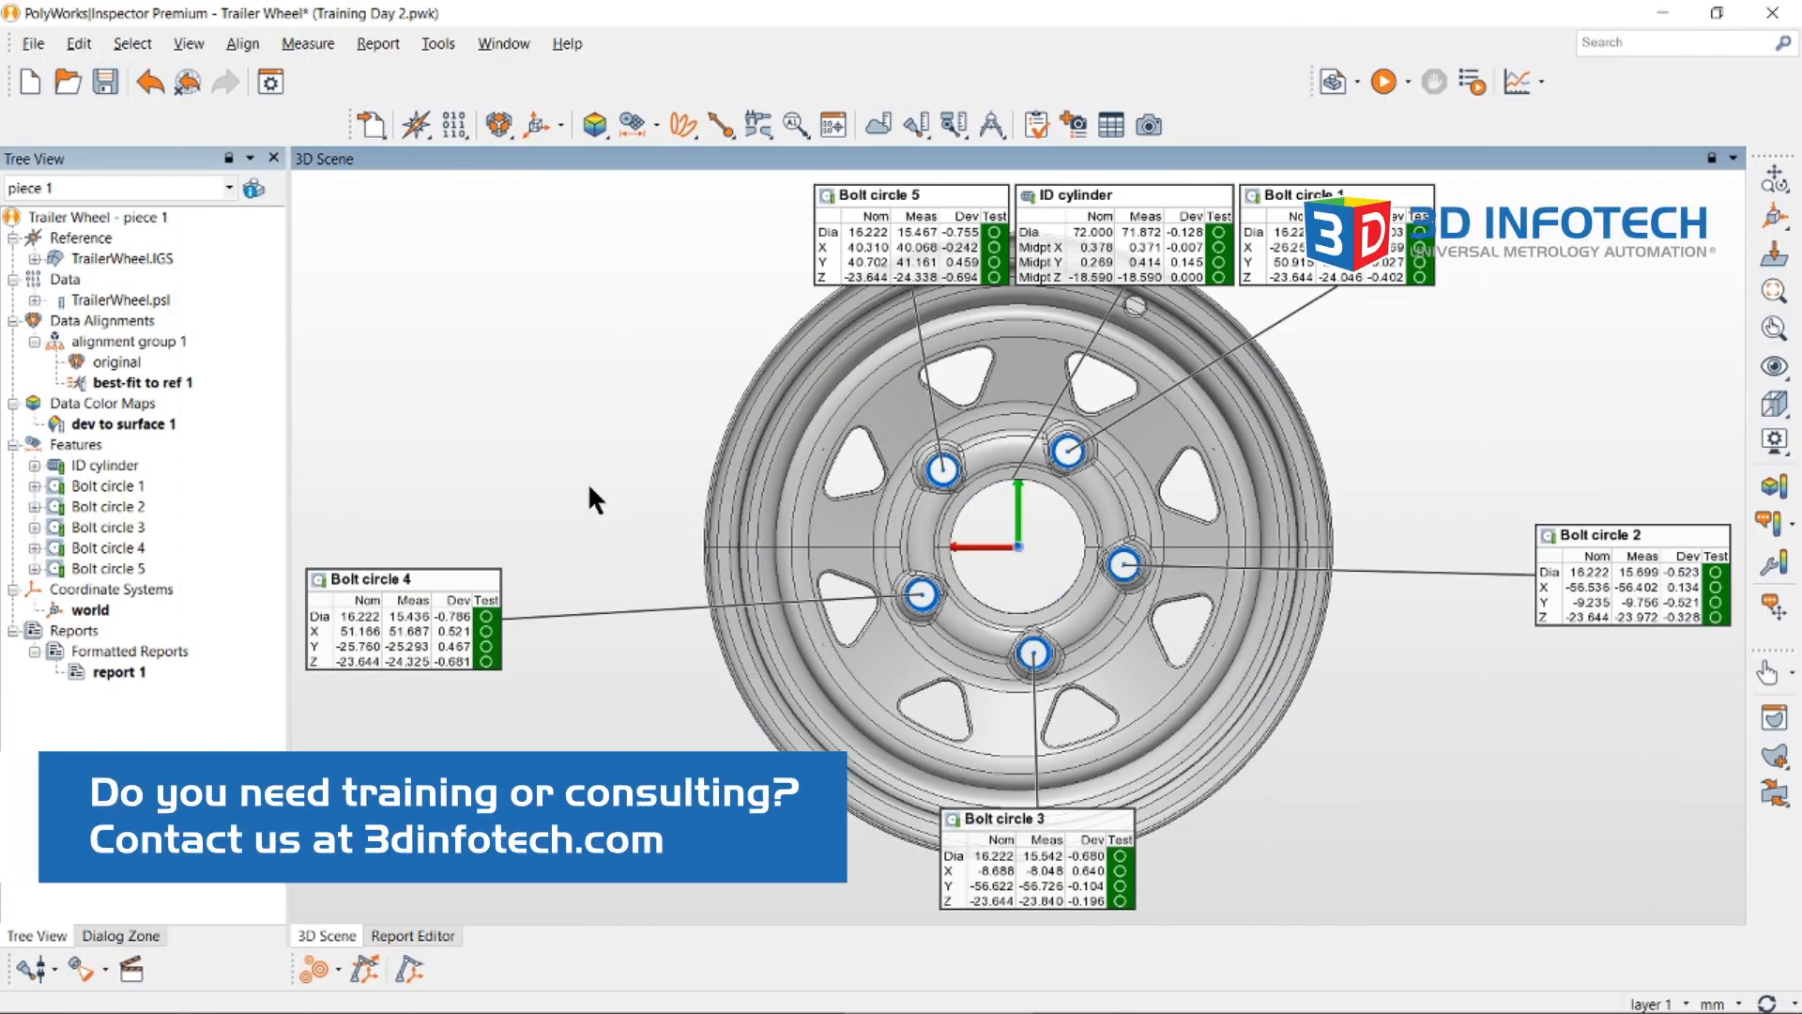
pyautogui.moveTo(532, 126)
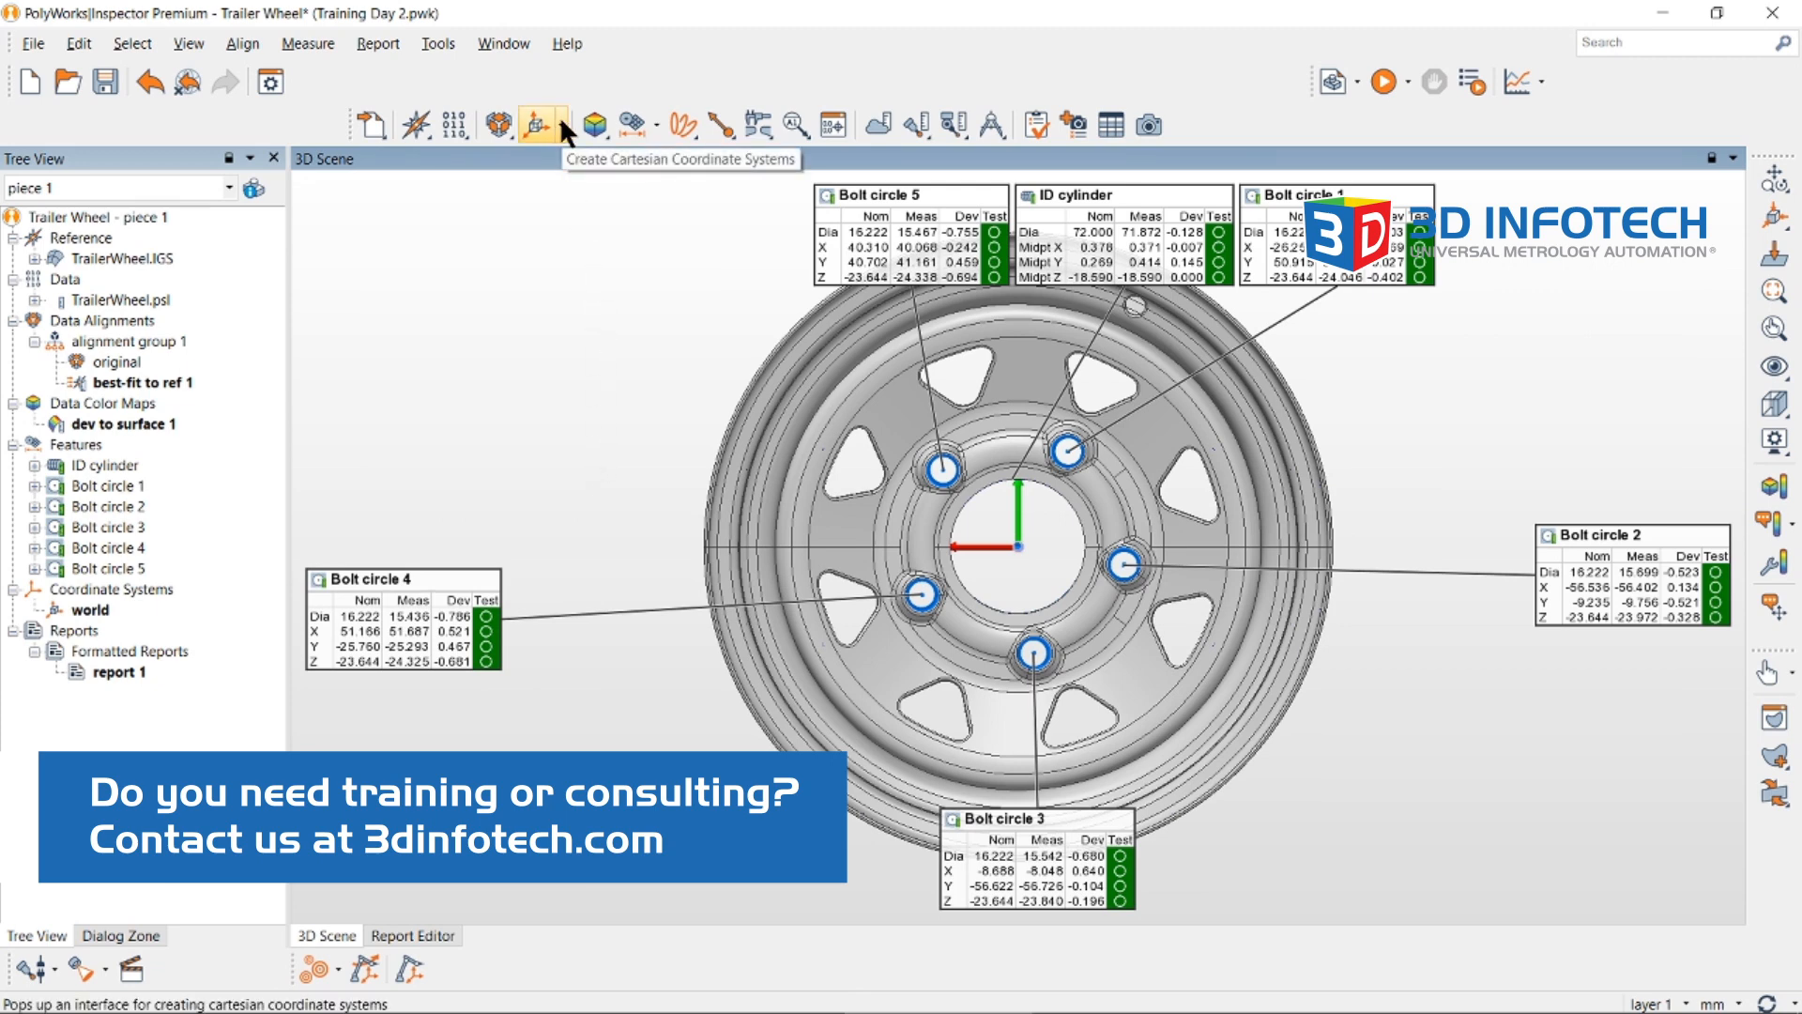
pyautogui.moveTo(552, 202)
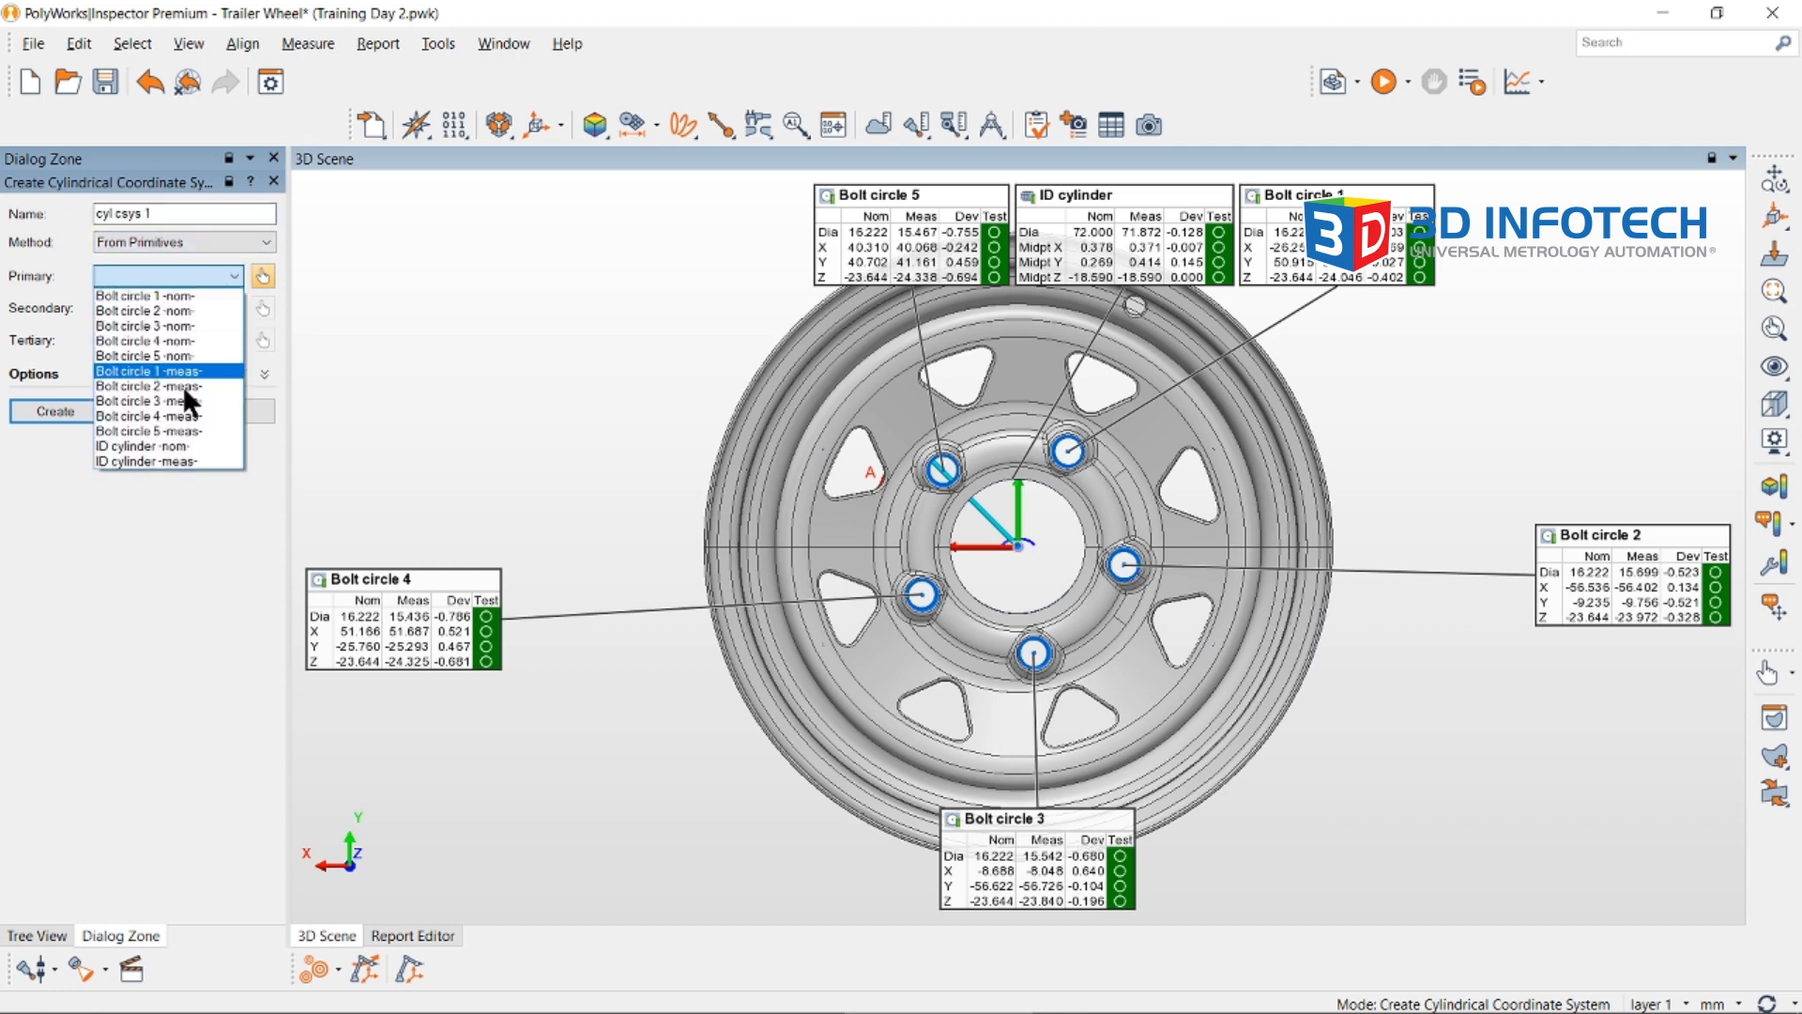
pyautogui.click(150, 447)
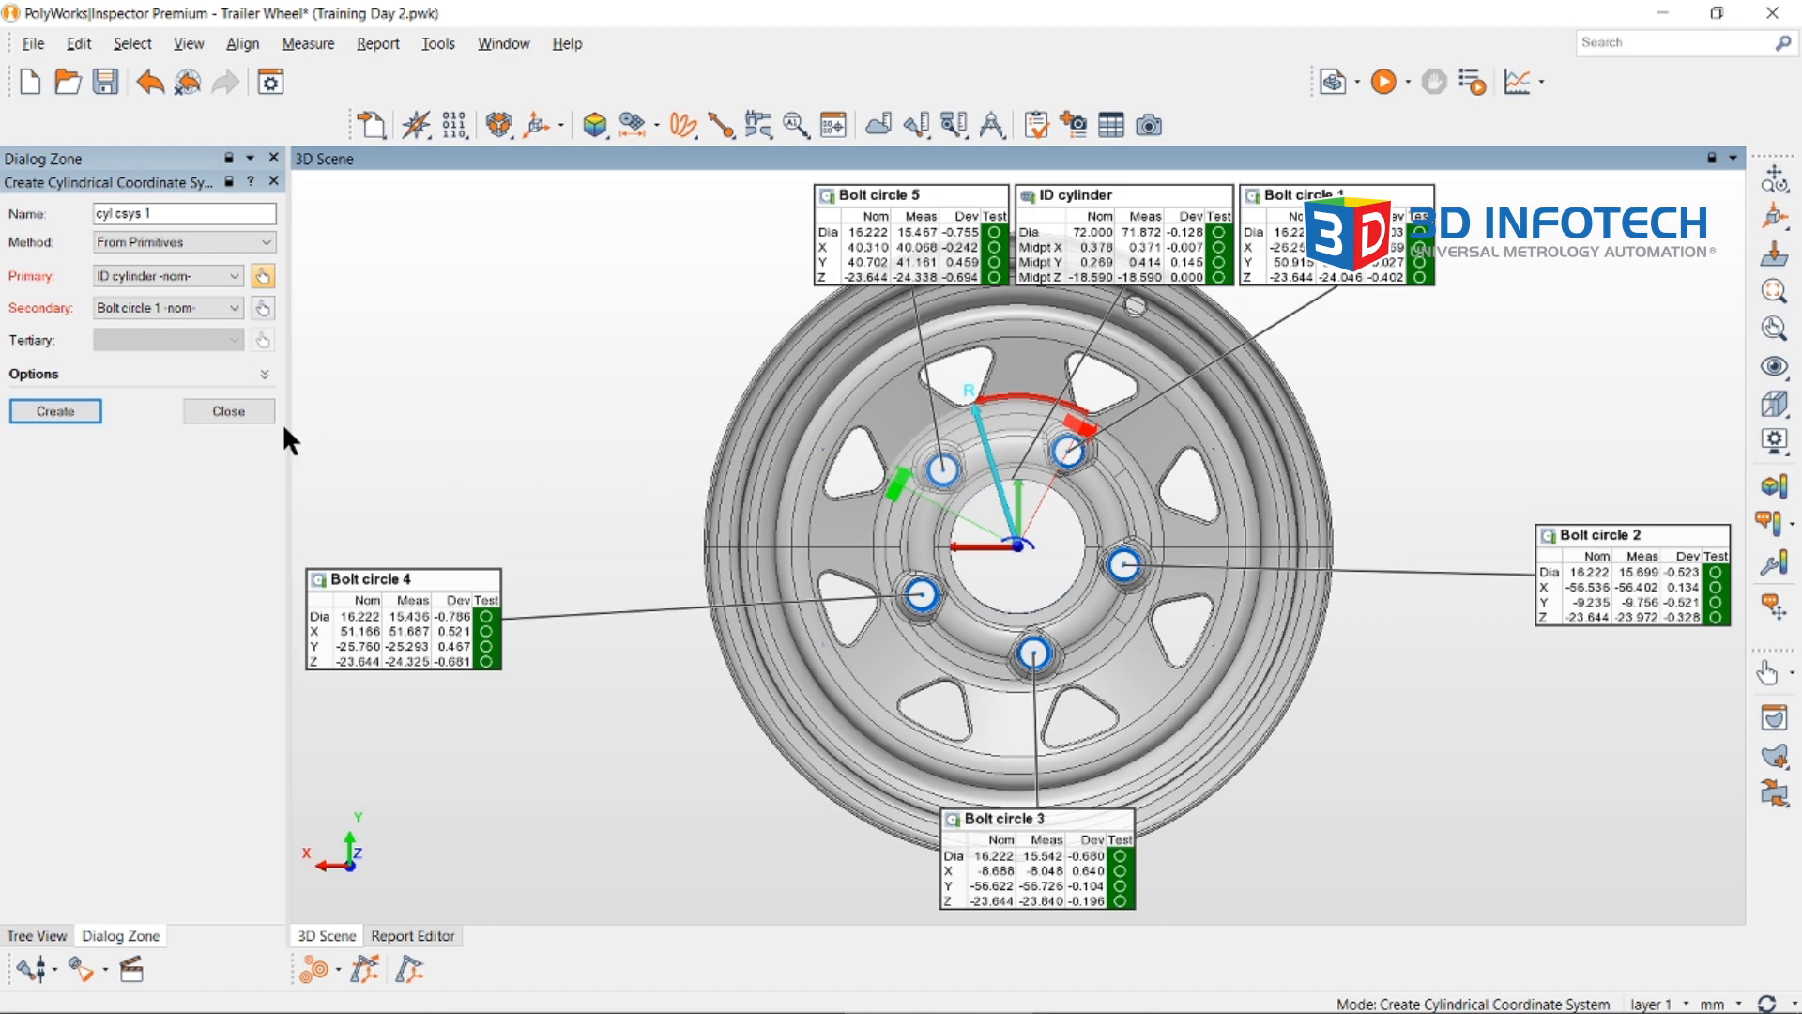
# - Create cyl csys 1 so bolt circle annotations report R, A and H values
pyautogui.click(54, 411)
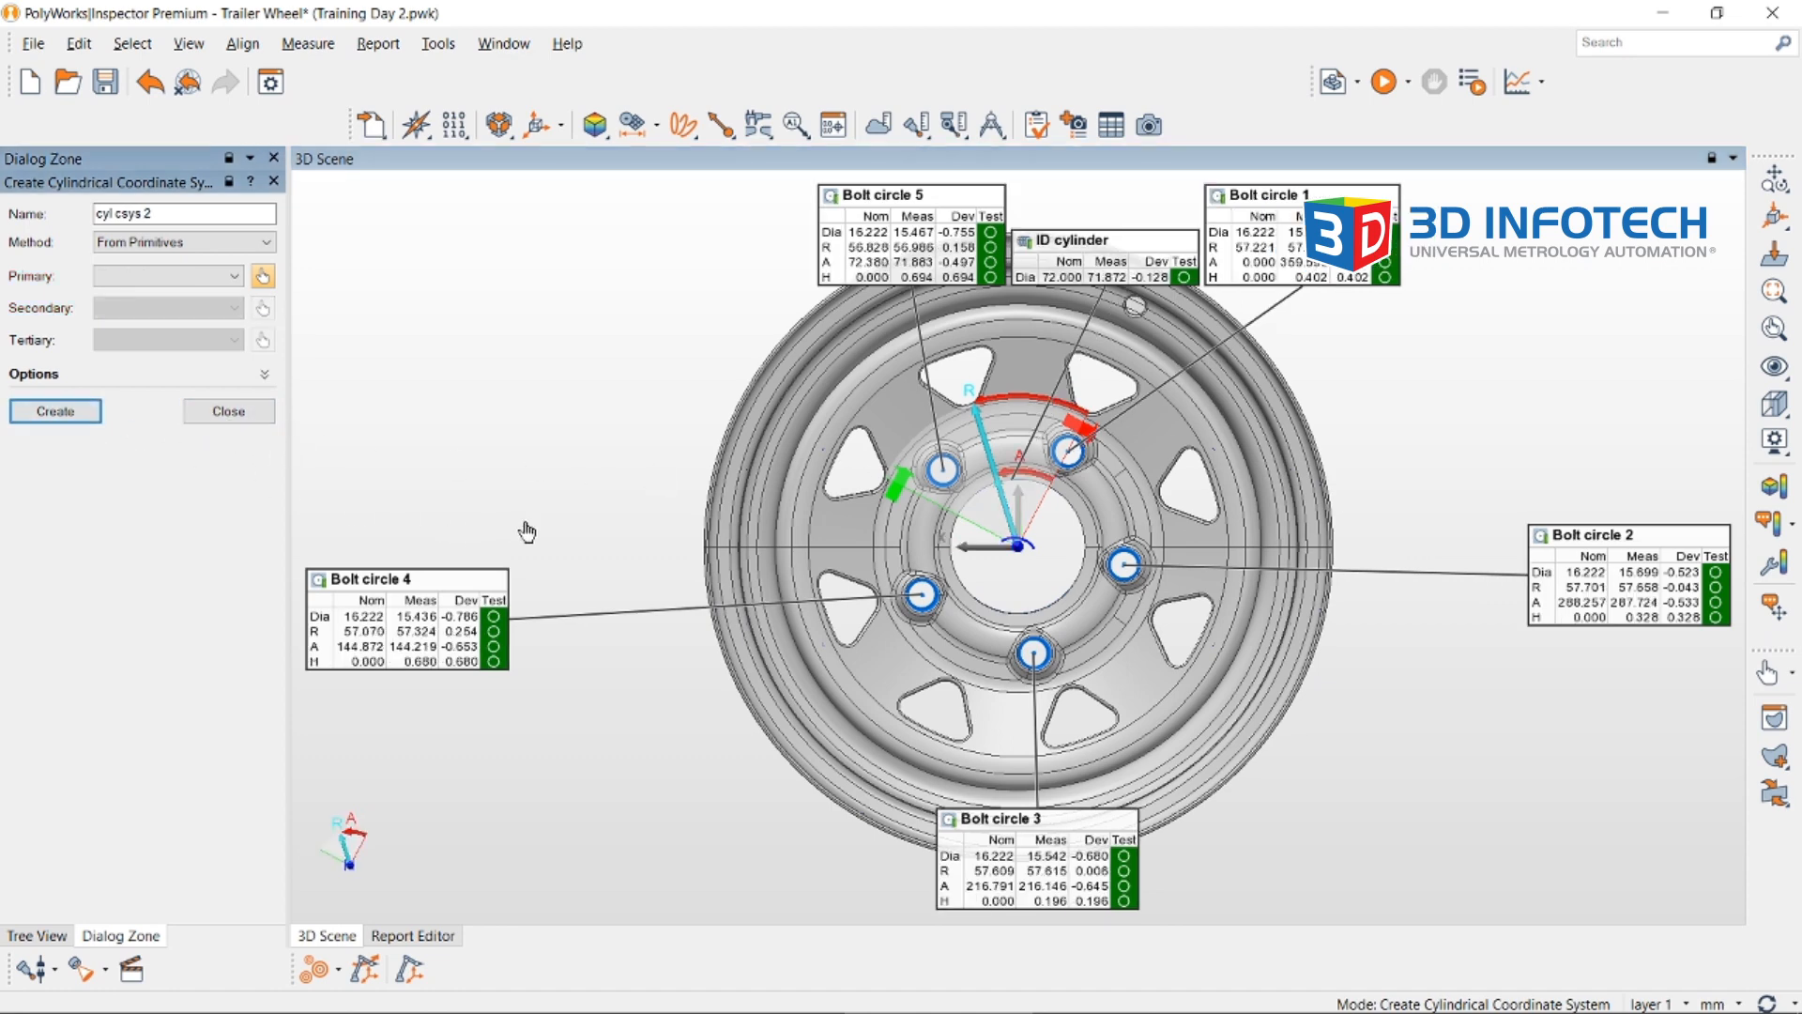
pyautogui.moveTo(580, 535)
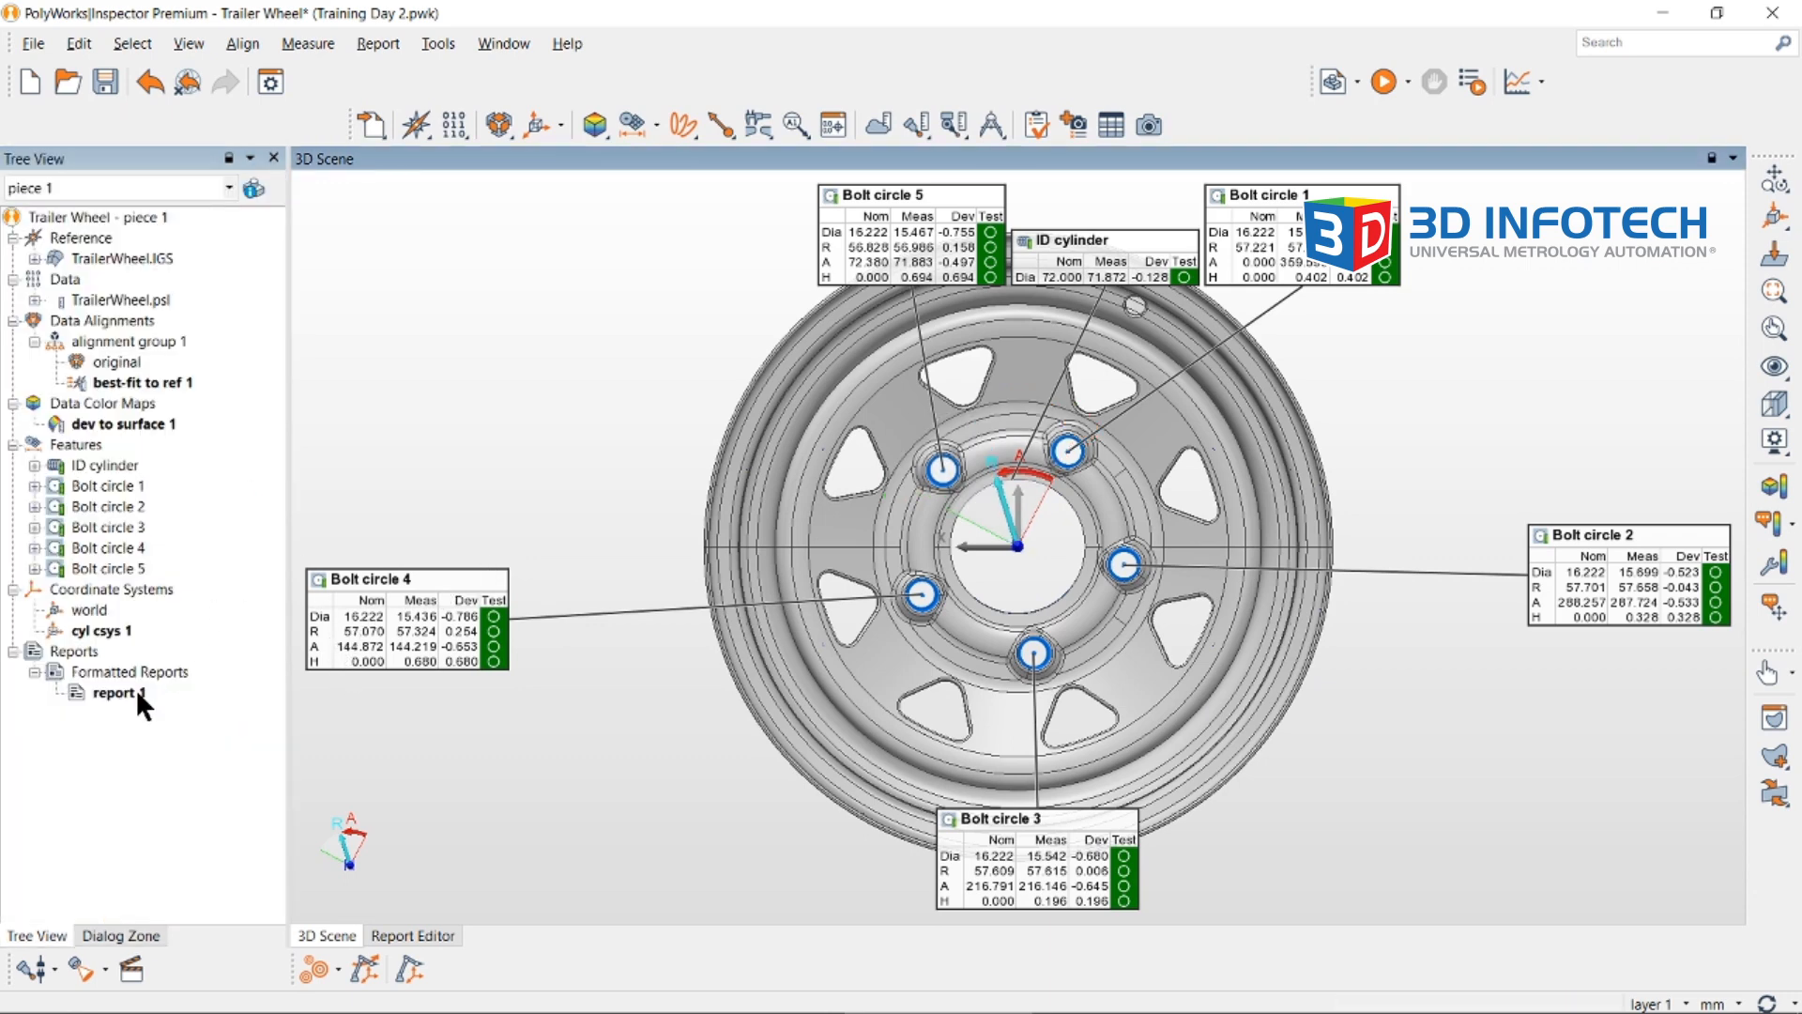
# - View report 1's feature table listing Bolt circle 1 R, A, H under cyl csys 1
pyautogui.doubleClick(116, 693)
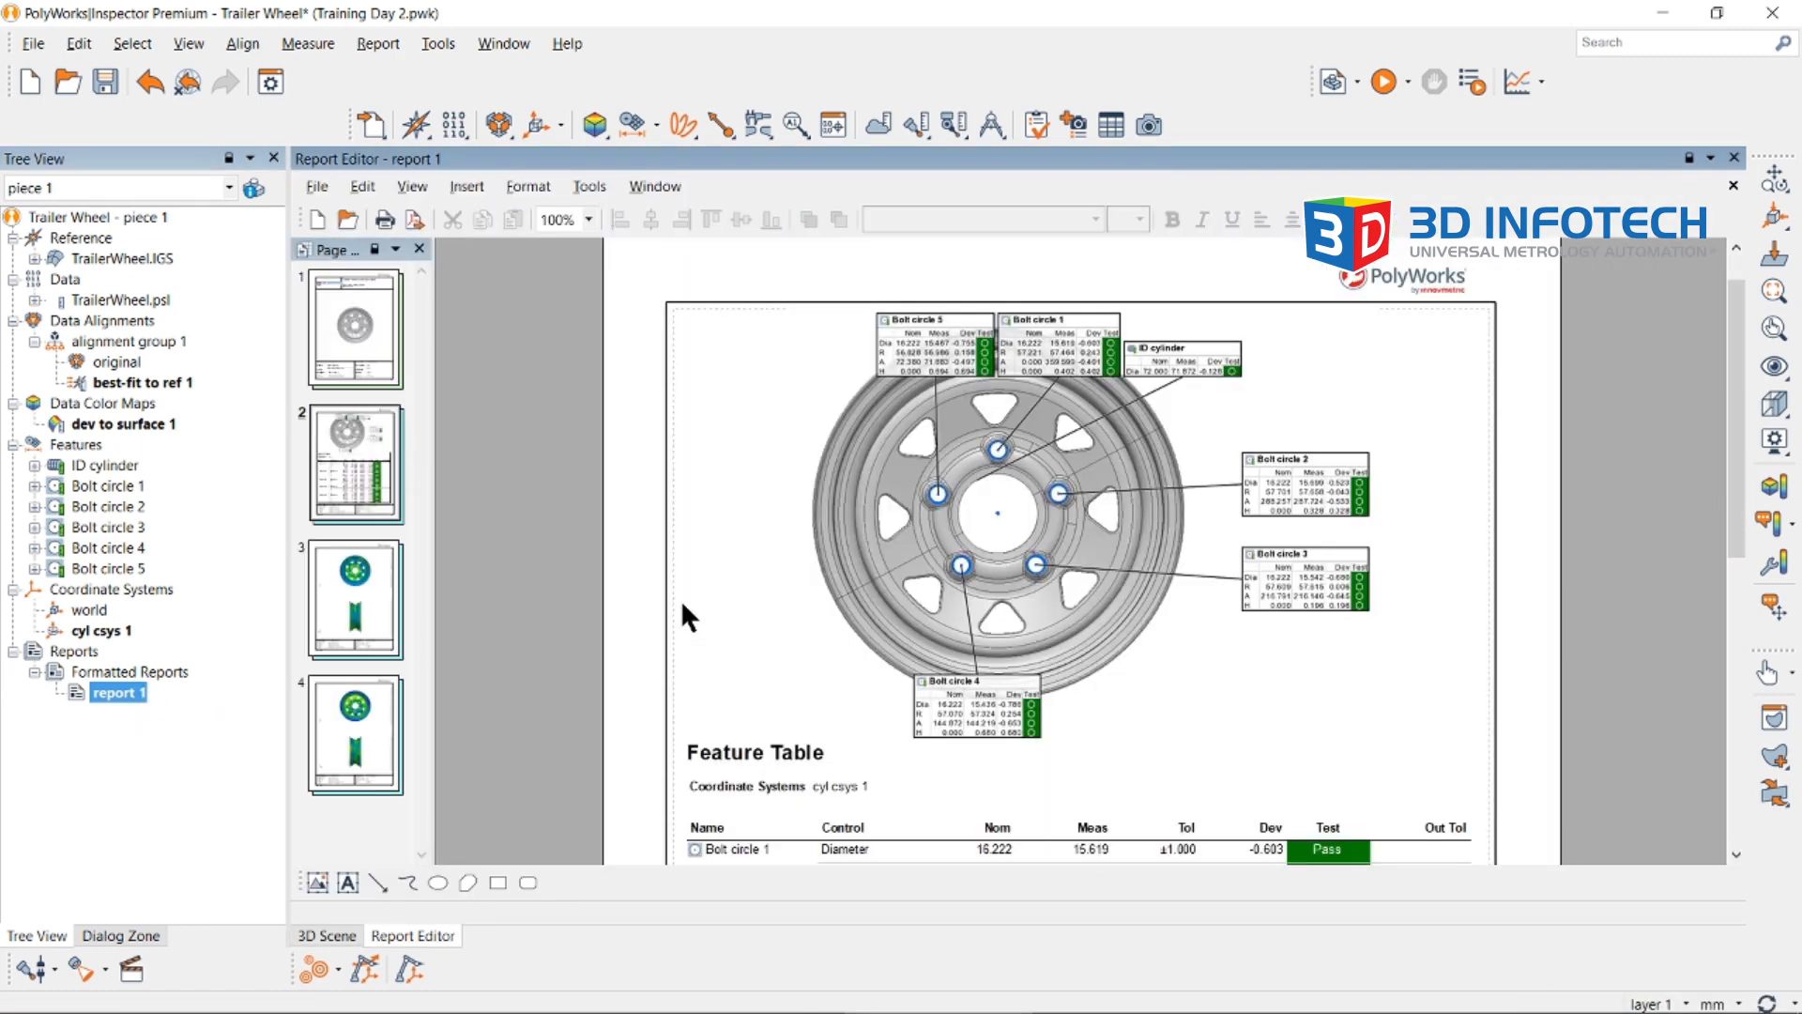
pyautogui.scroll(-3)
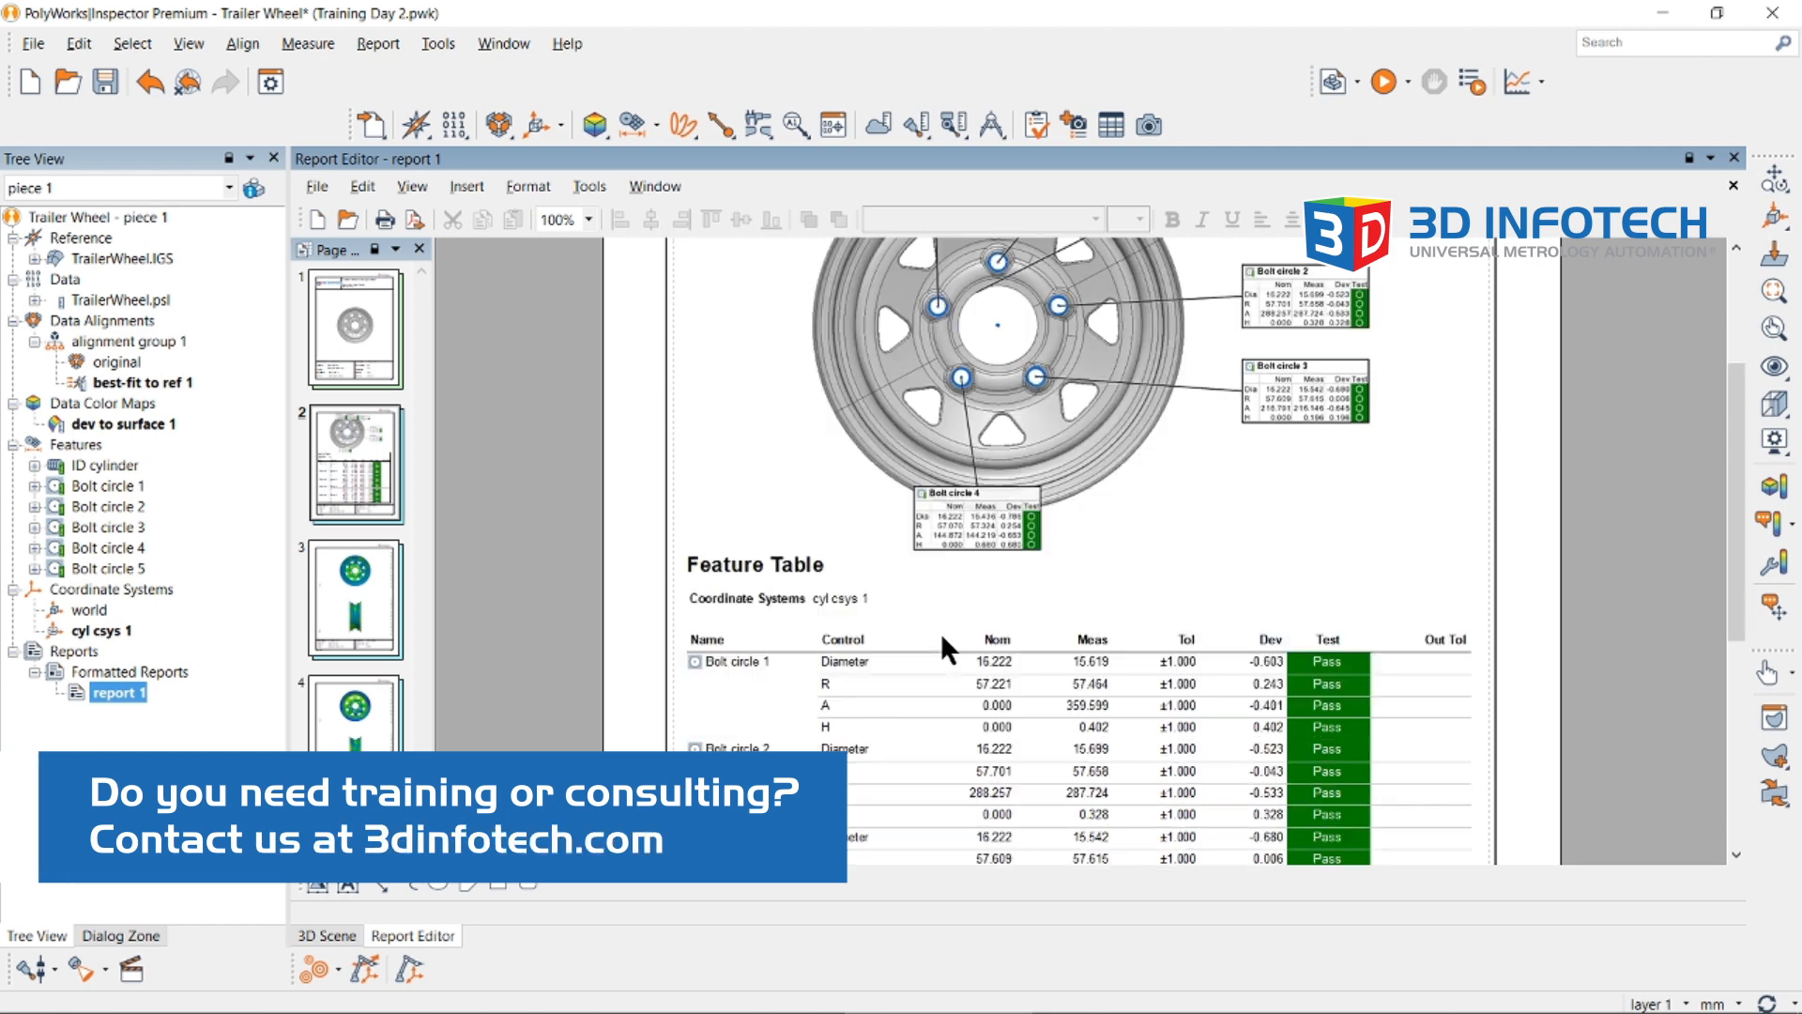
pyautogui.moveTo(939, 616)
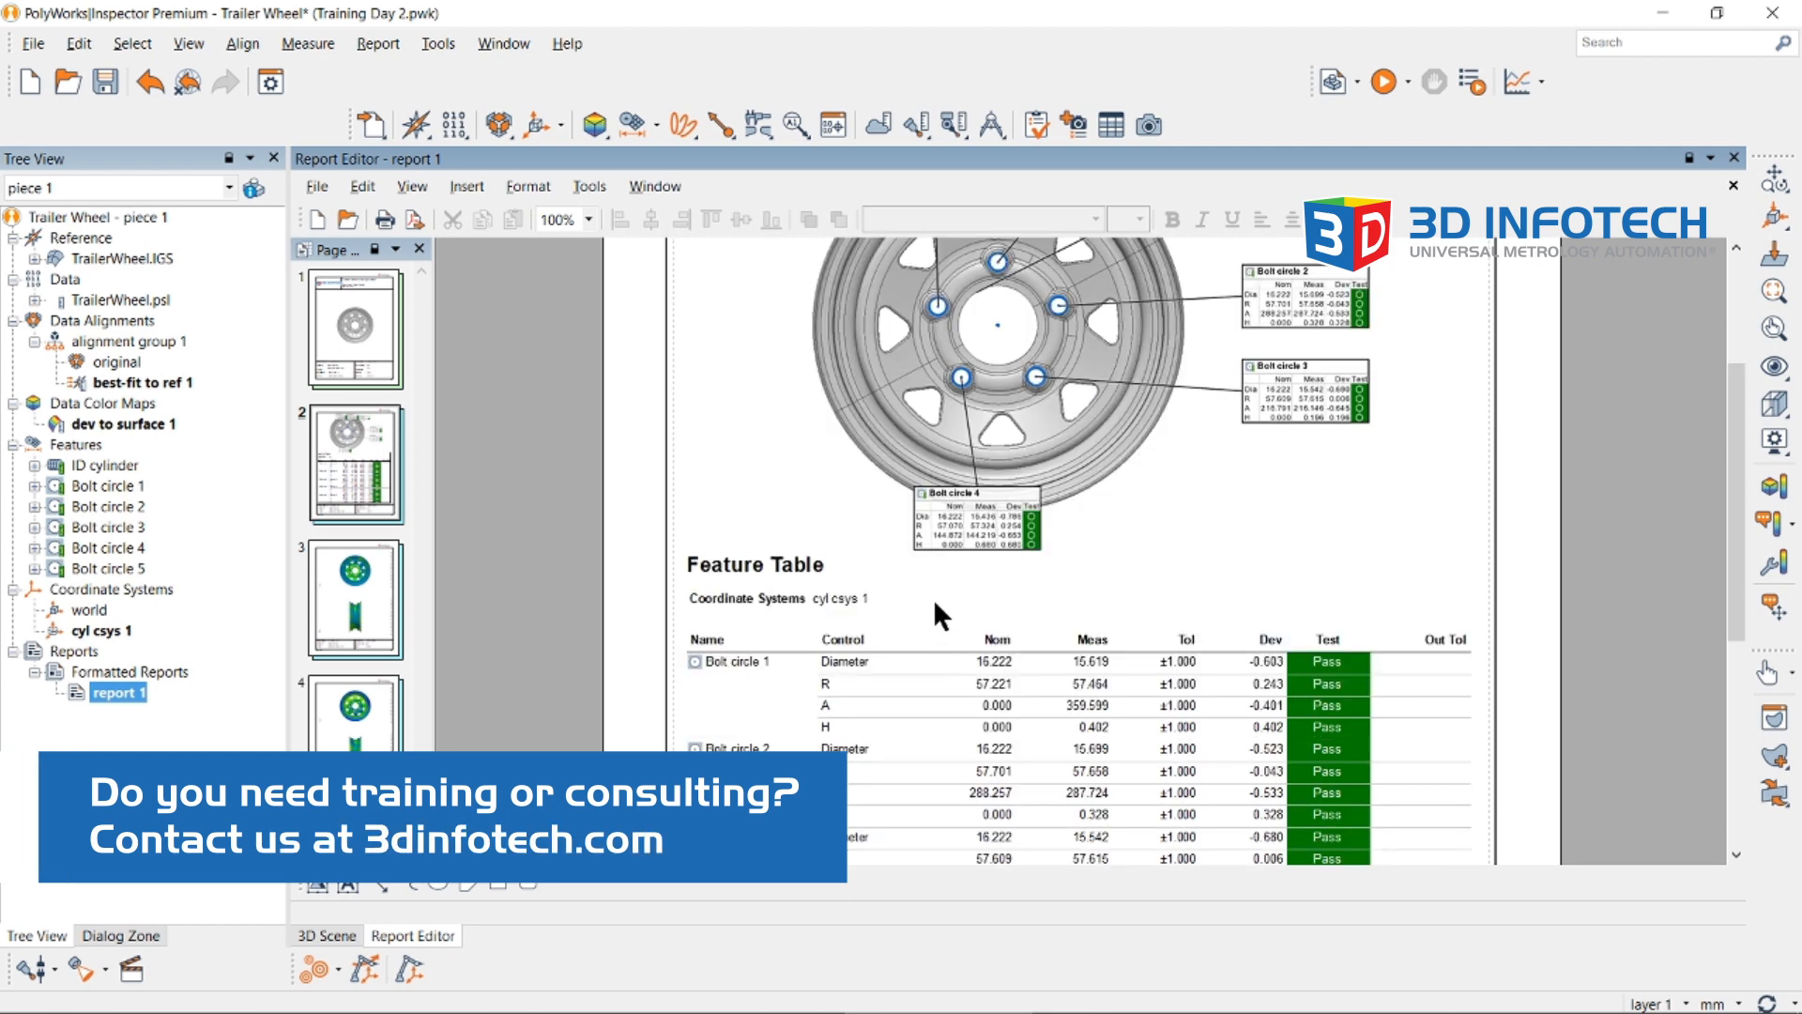
# - Activate the world coordinate system so the report shows X, Y, Z values
pyautogui.rightClick(80, 609)
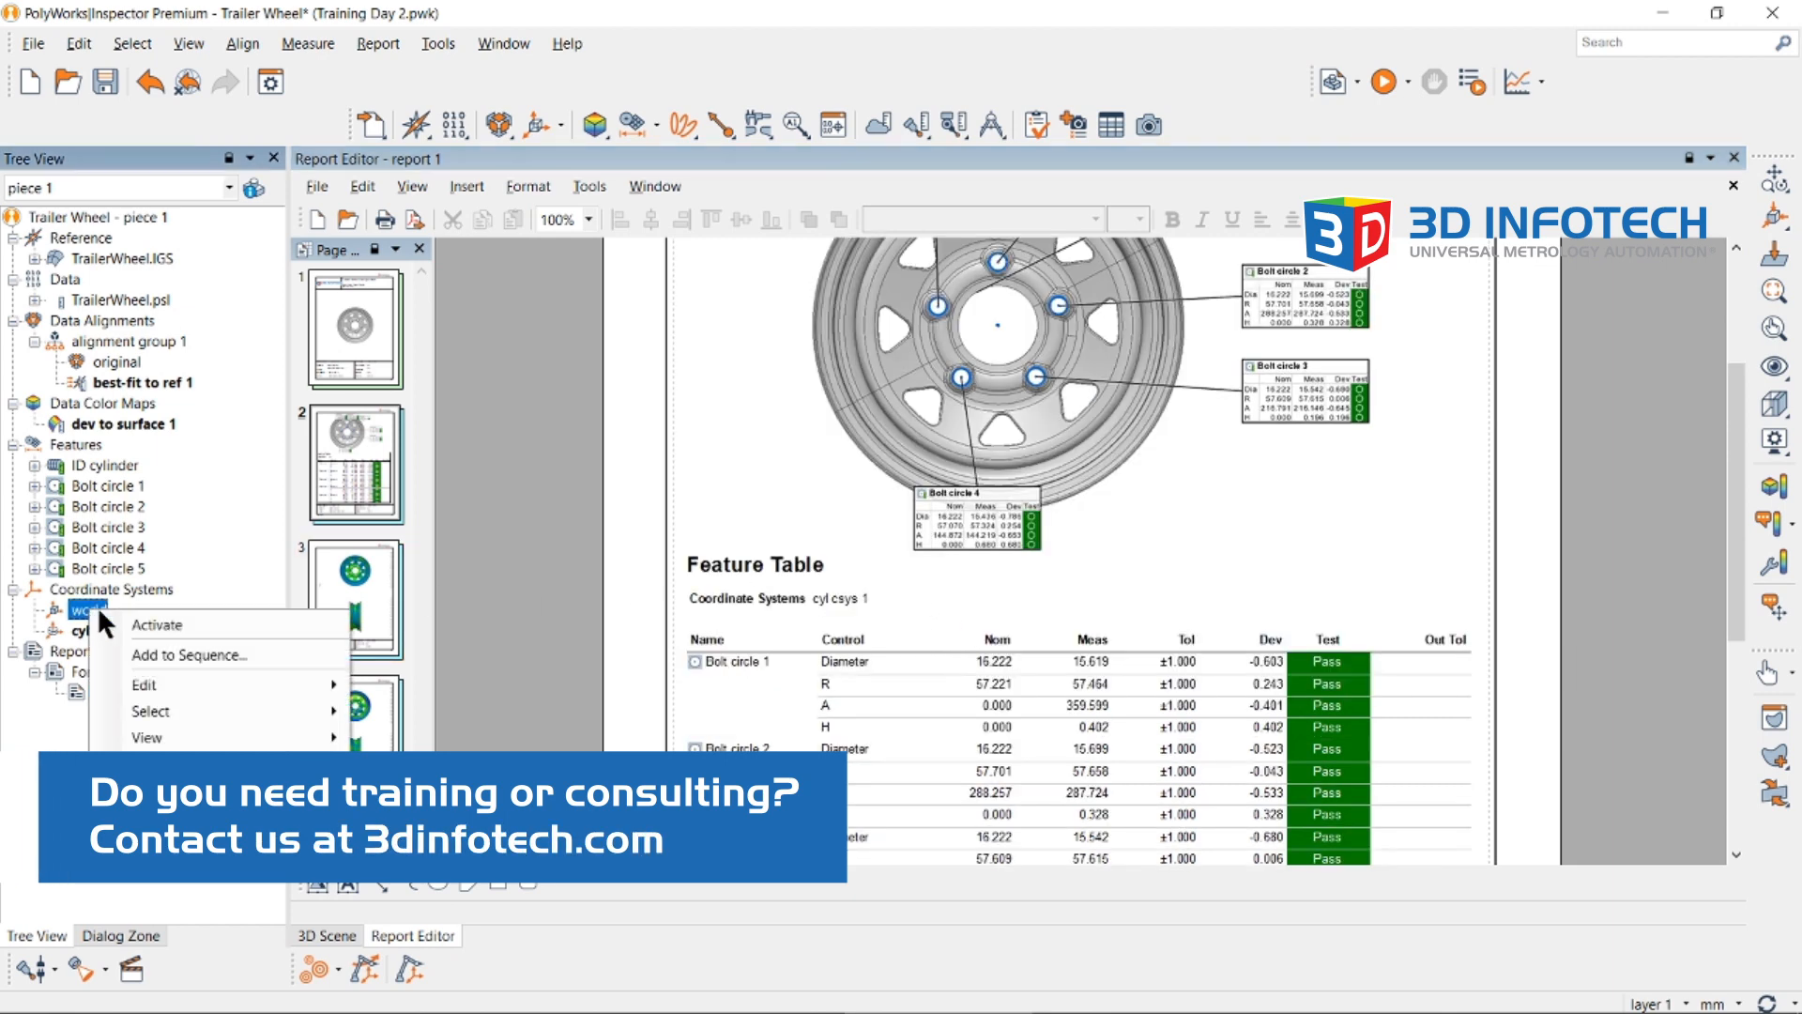
pyautogui.click(158, 624)
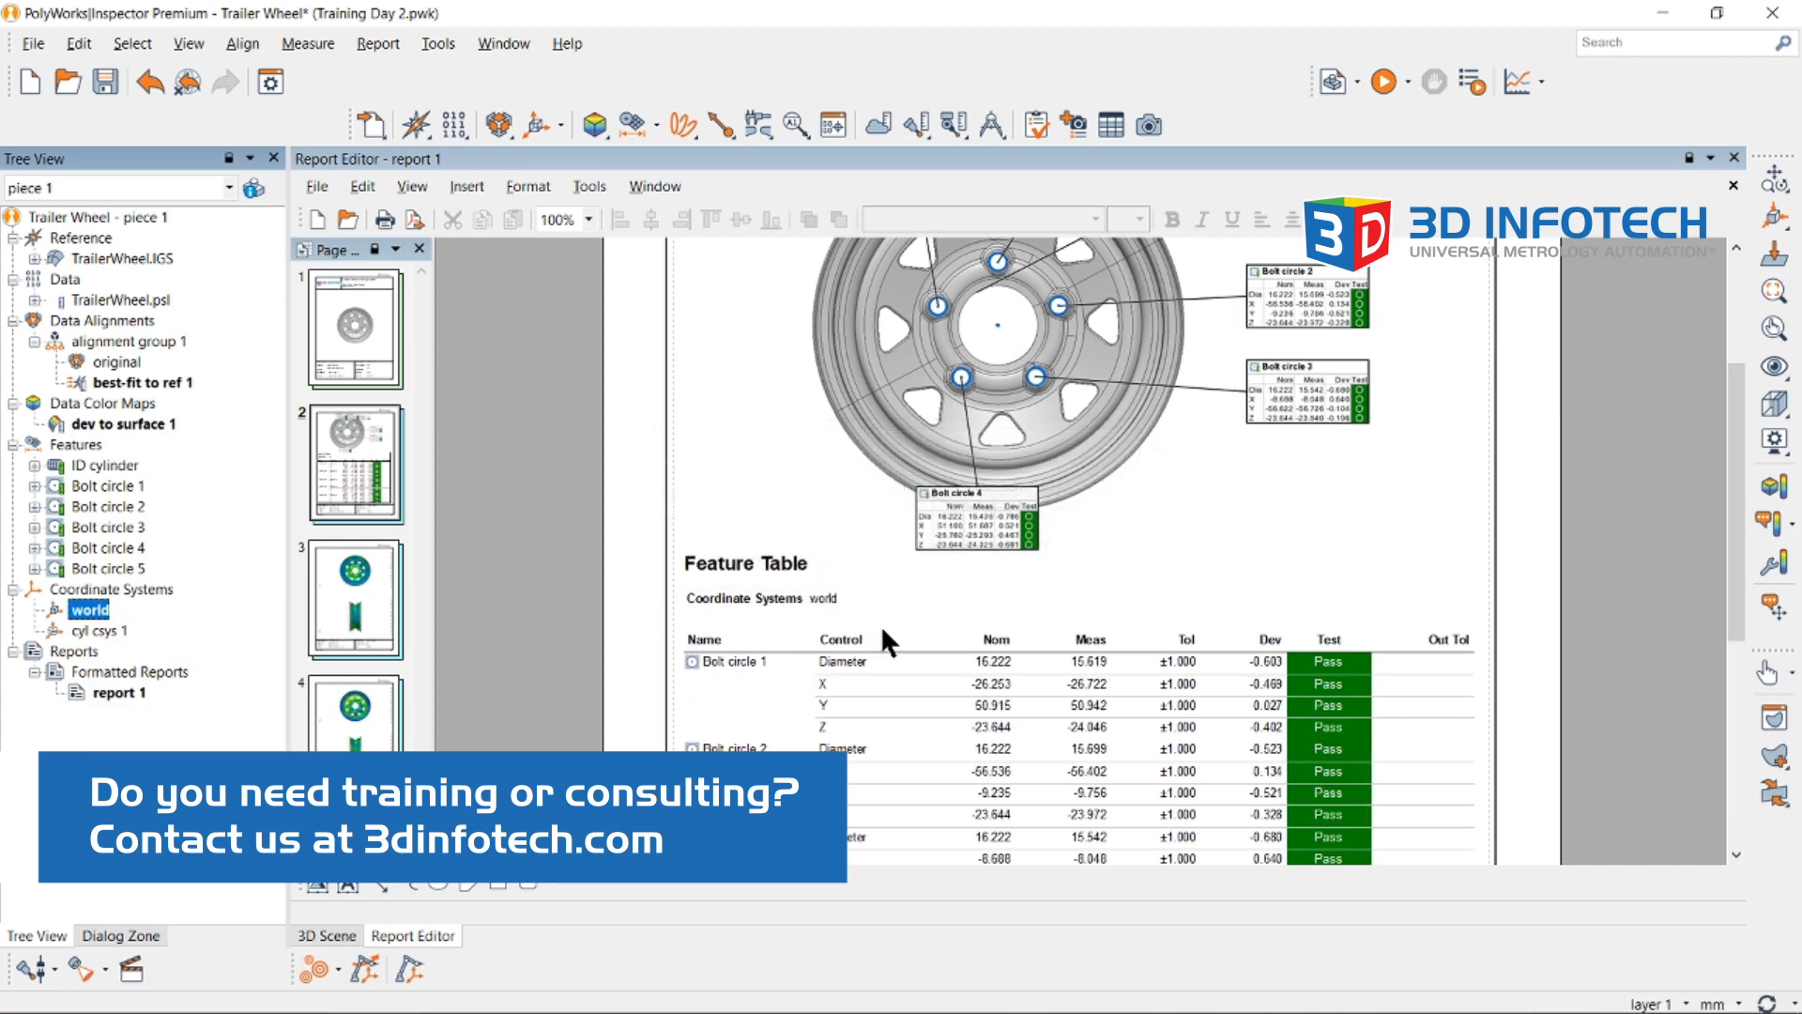
pyautogui.moveTo(980, 618)
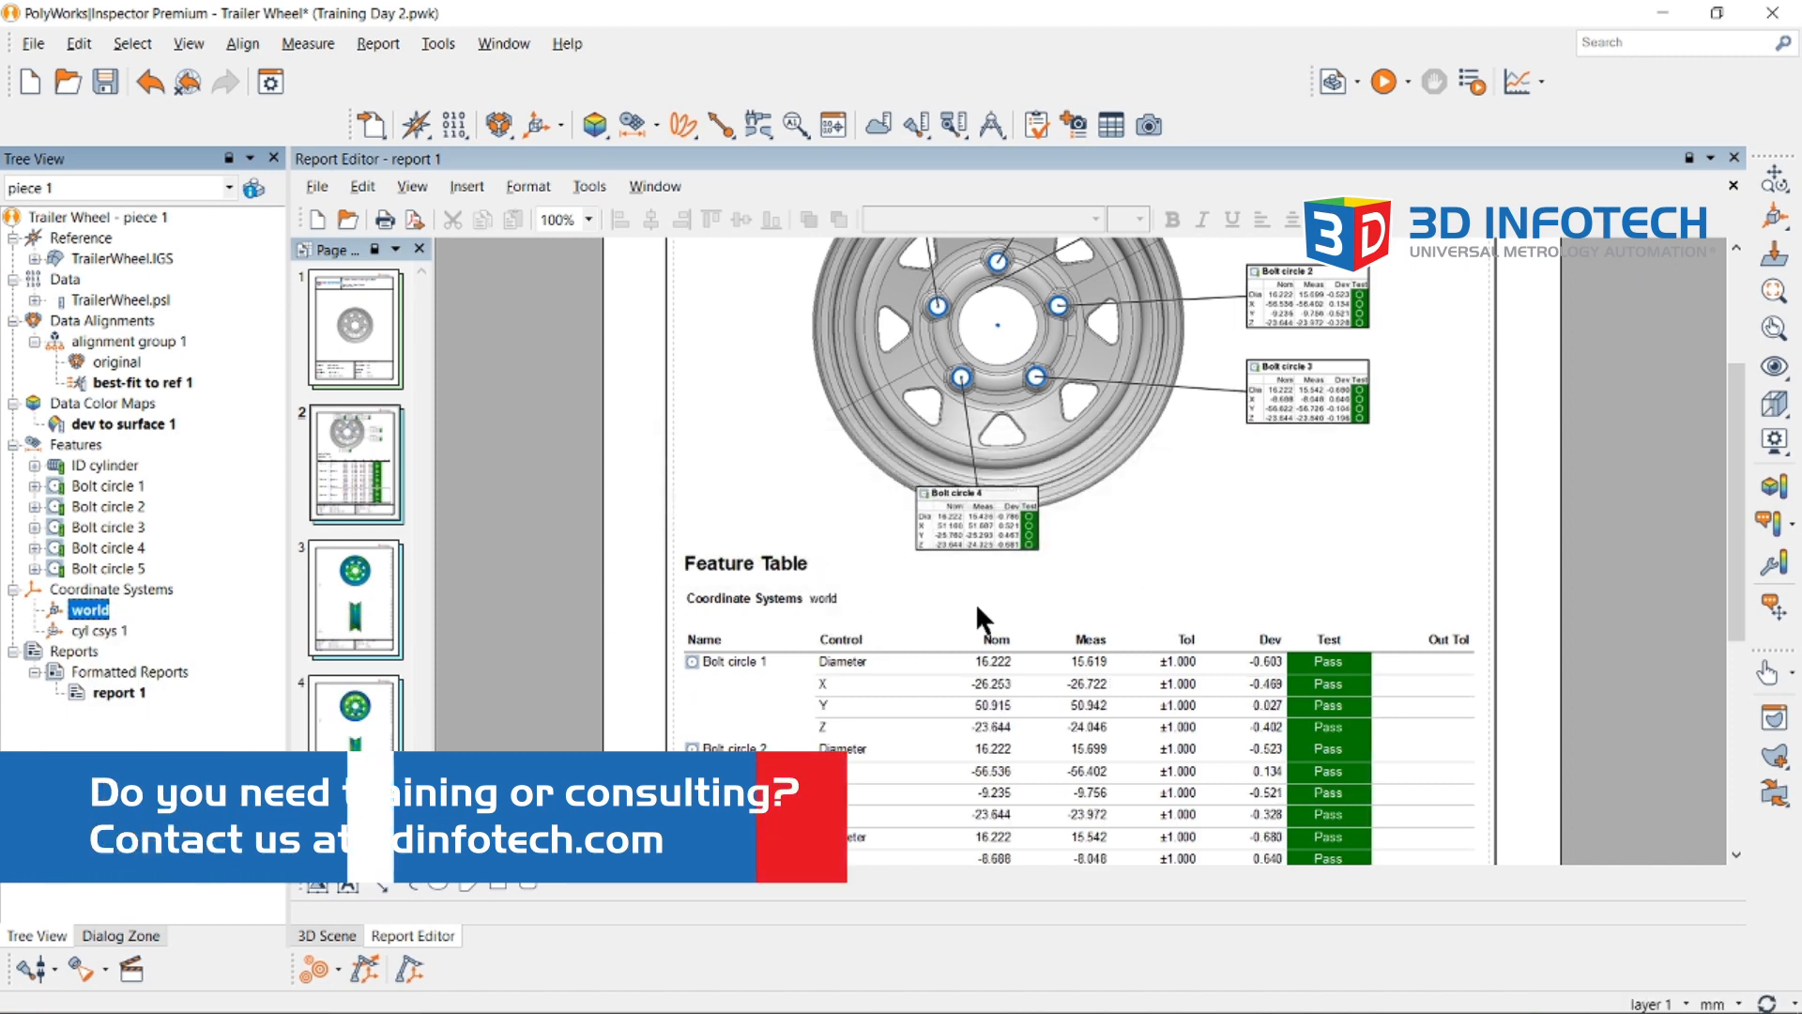